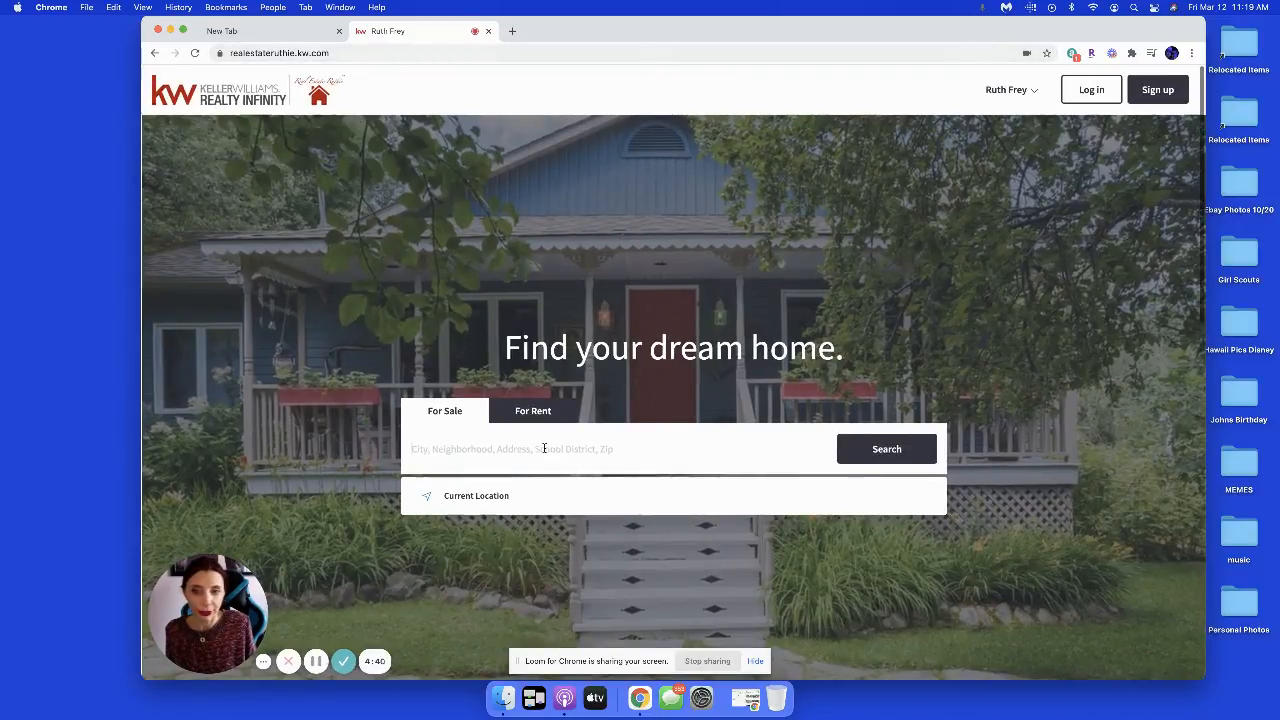
Search homes for sale in Oswego, IL, chosen from the place suggestions.
type("Oswego,")
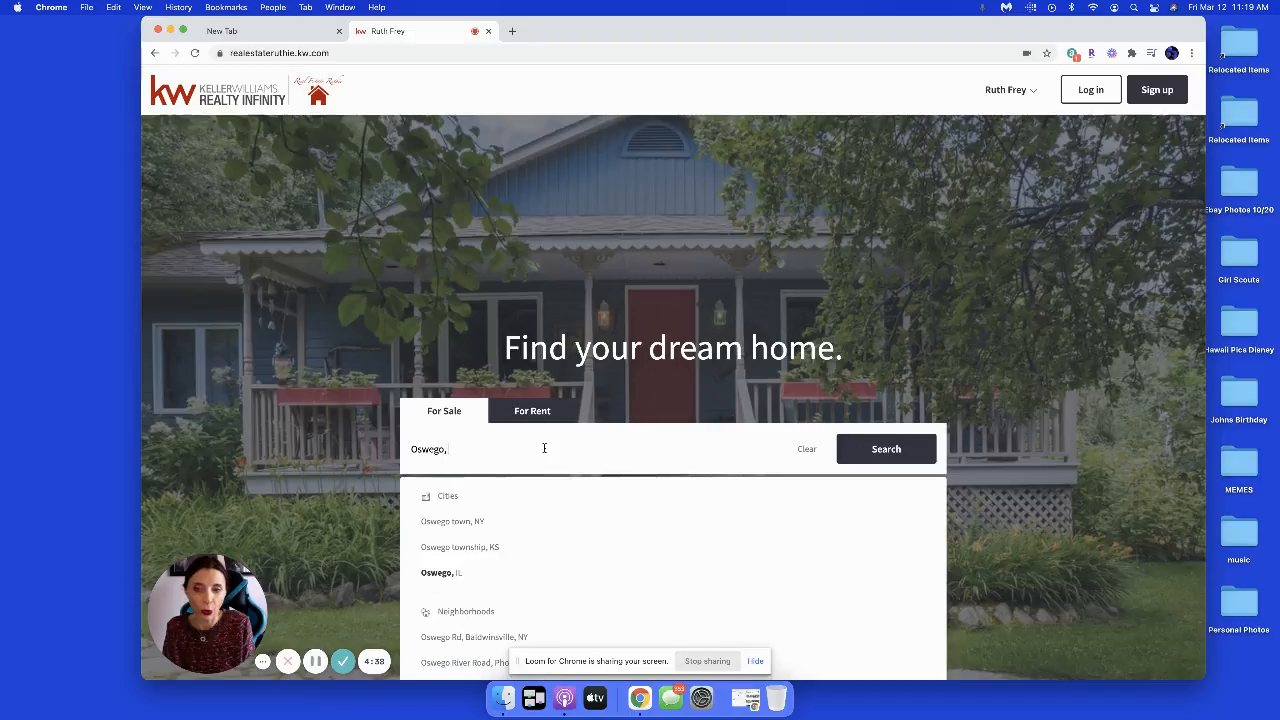
left_click(440, 572)
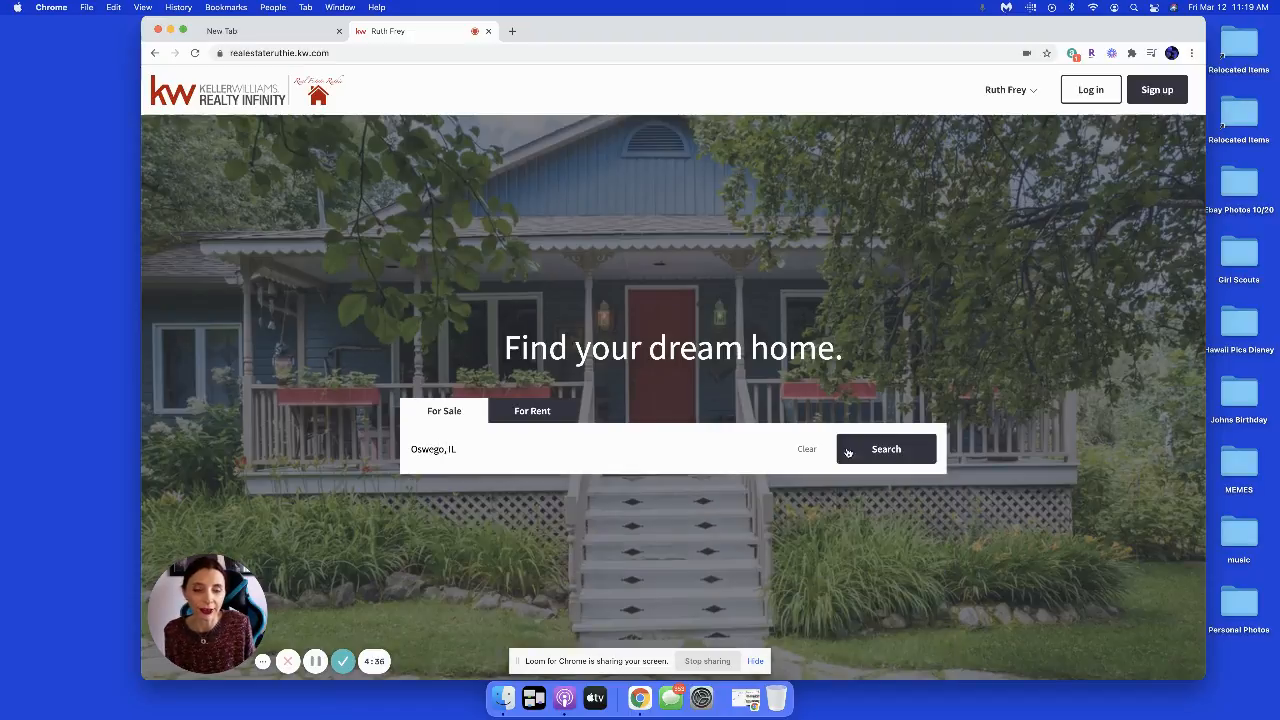
left_click(884, 448)
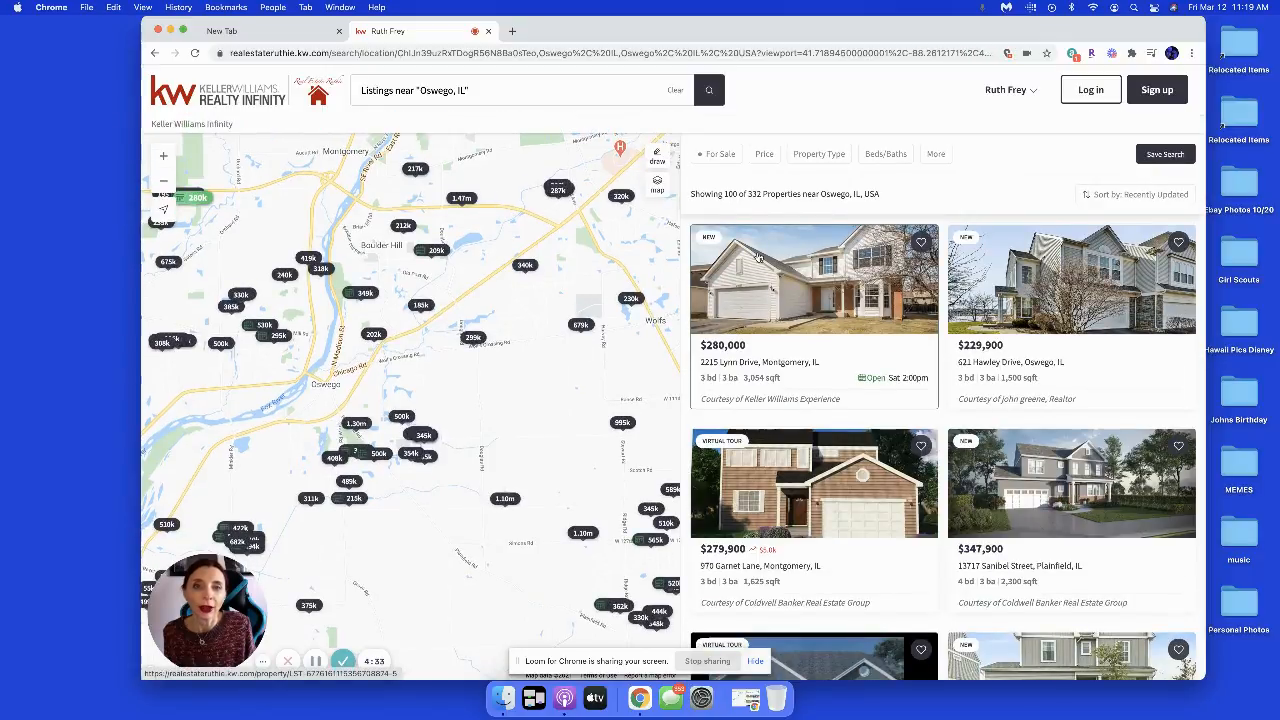
mouse_move(760, 204)
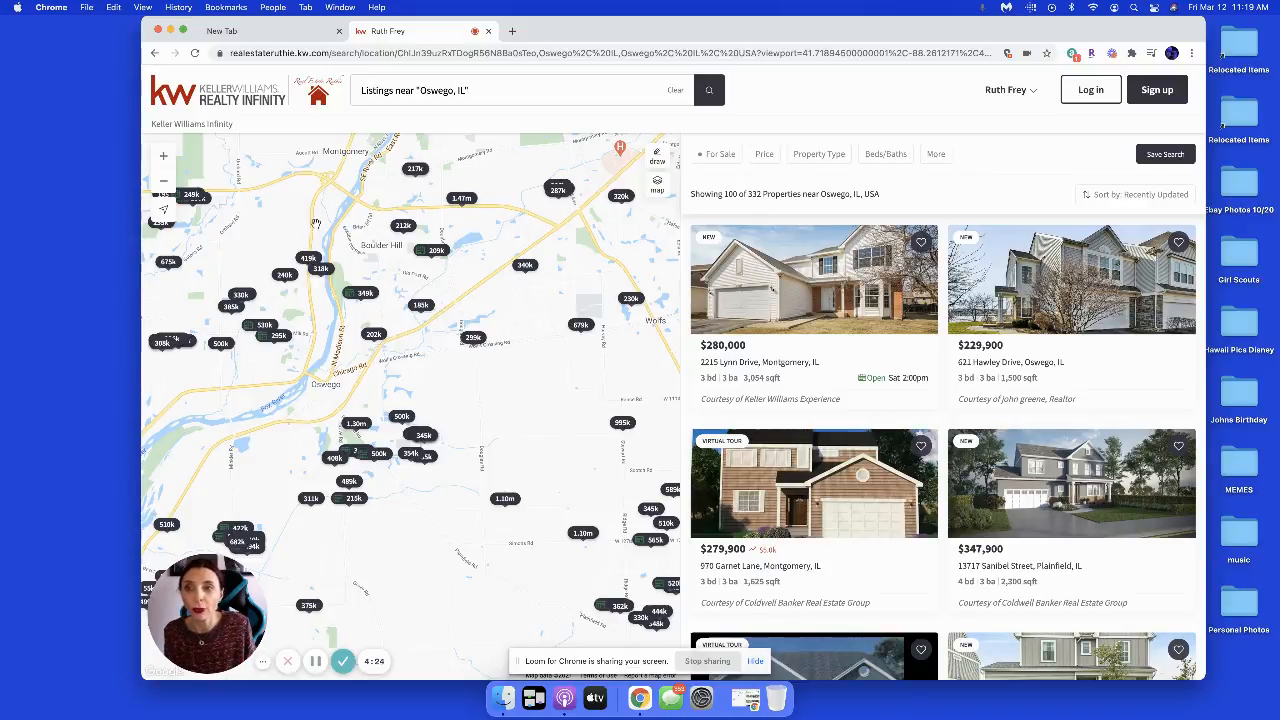
mouse_move(464, 240)
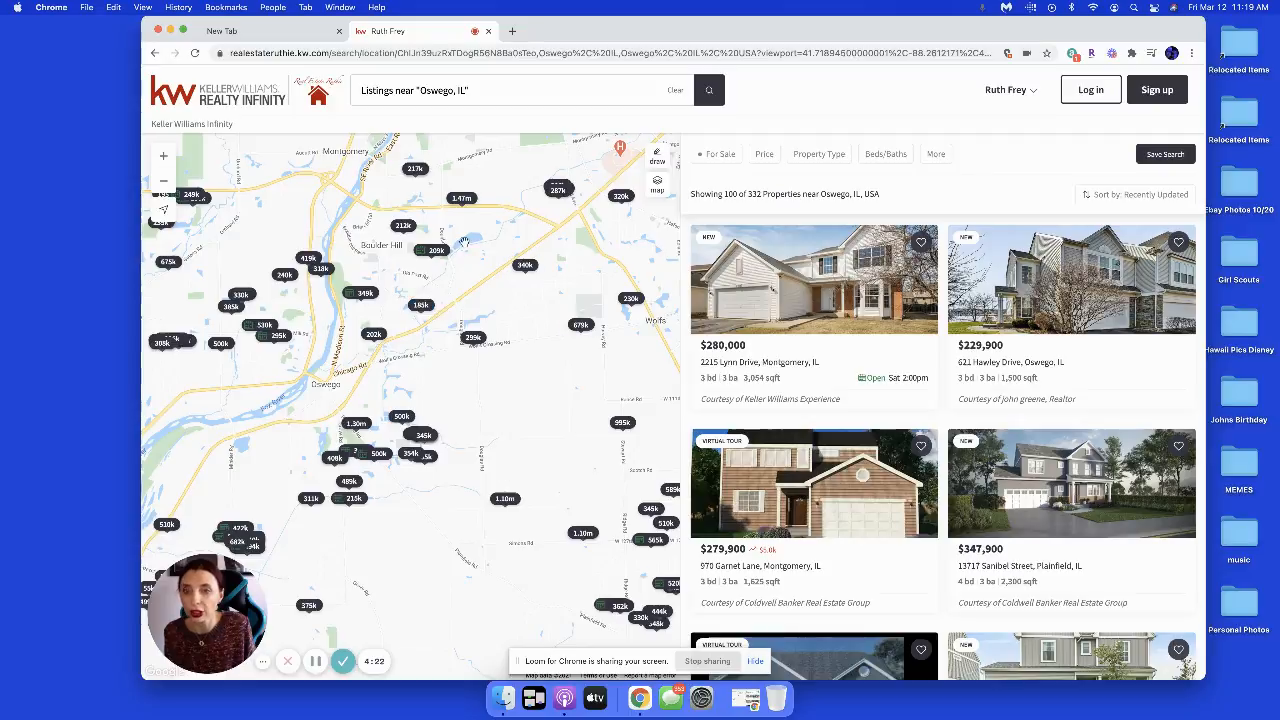
Reveal the Listing Status choices from the For Sale filter above the results.
left_click(716, 152)
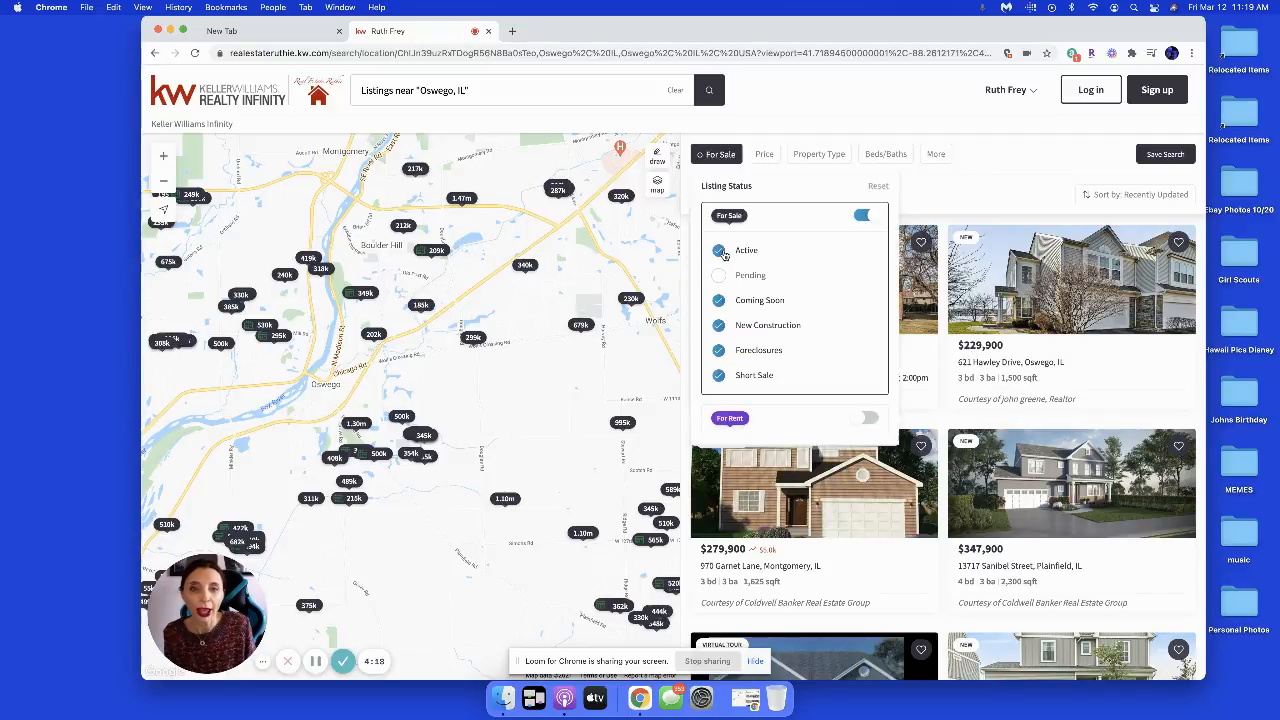
Keep only Active status by excluding Coming Soon and New Construction listings.
left_click(718, 300)
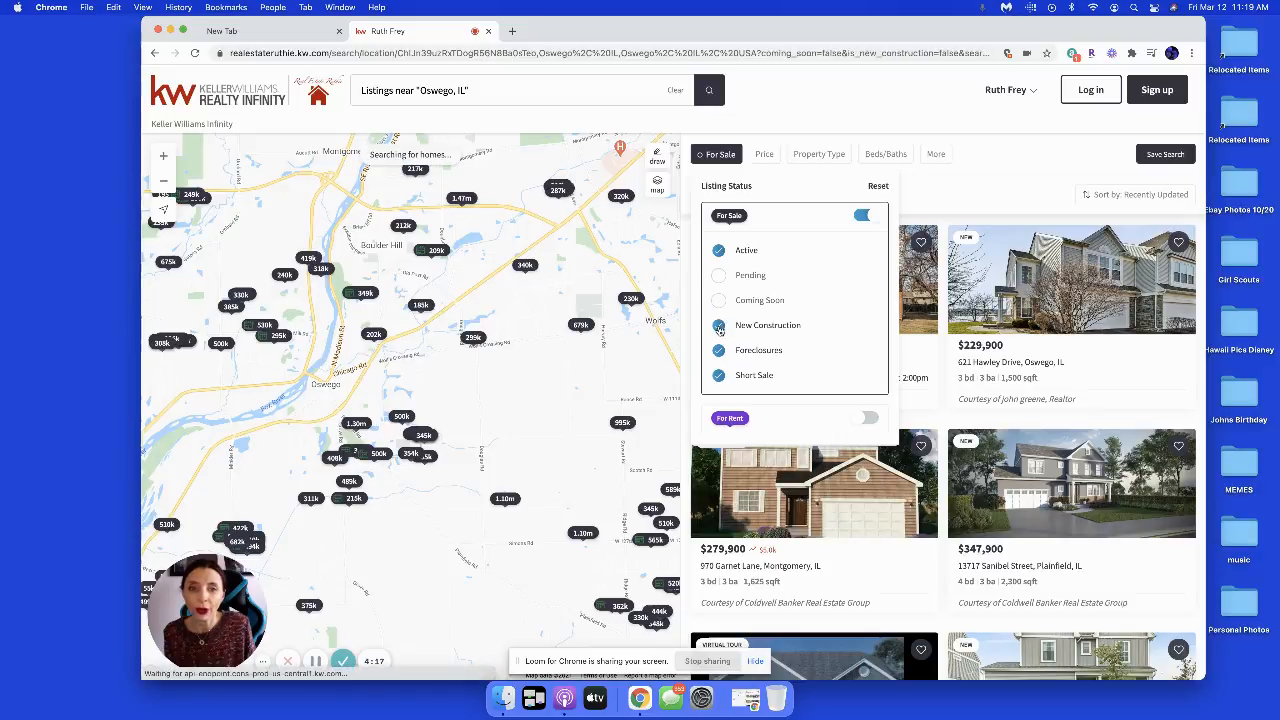
left_click(718, 350)
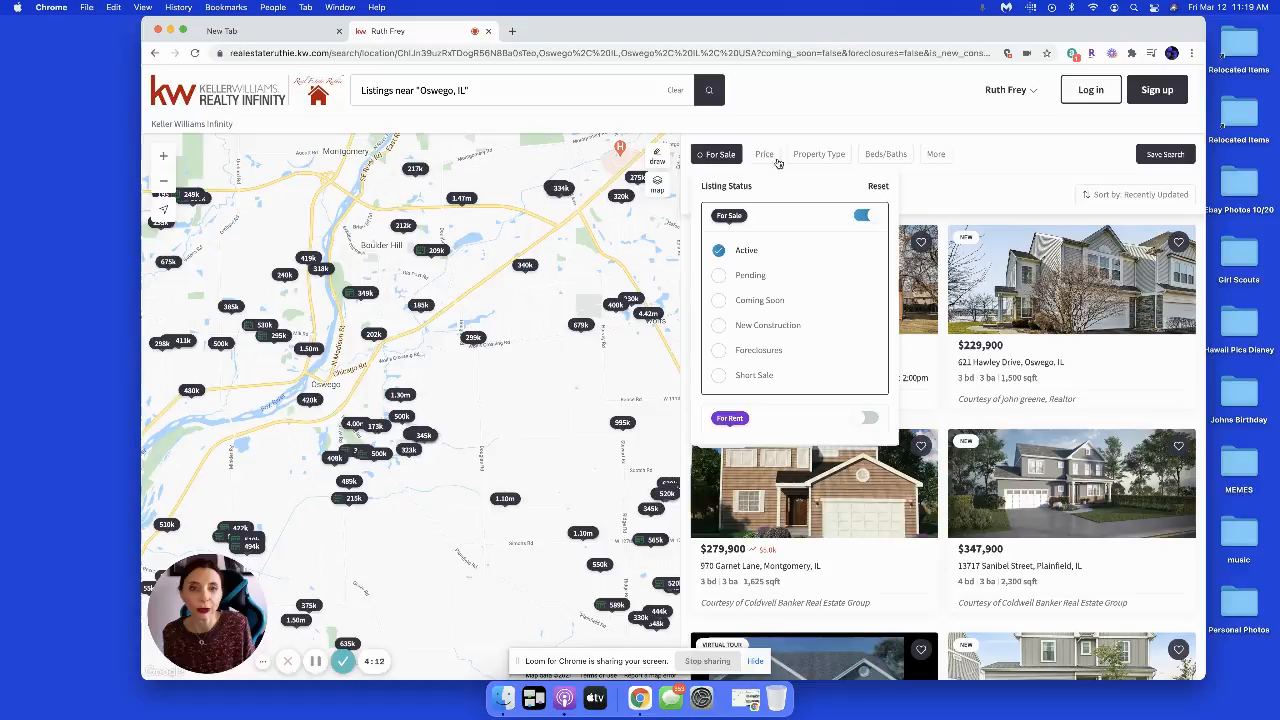
Limit the property type to Houses and bring up the More filters panel.
left_click(764, 152)
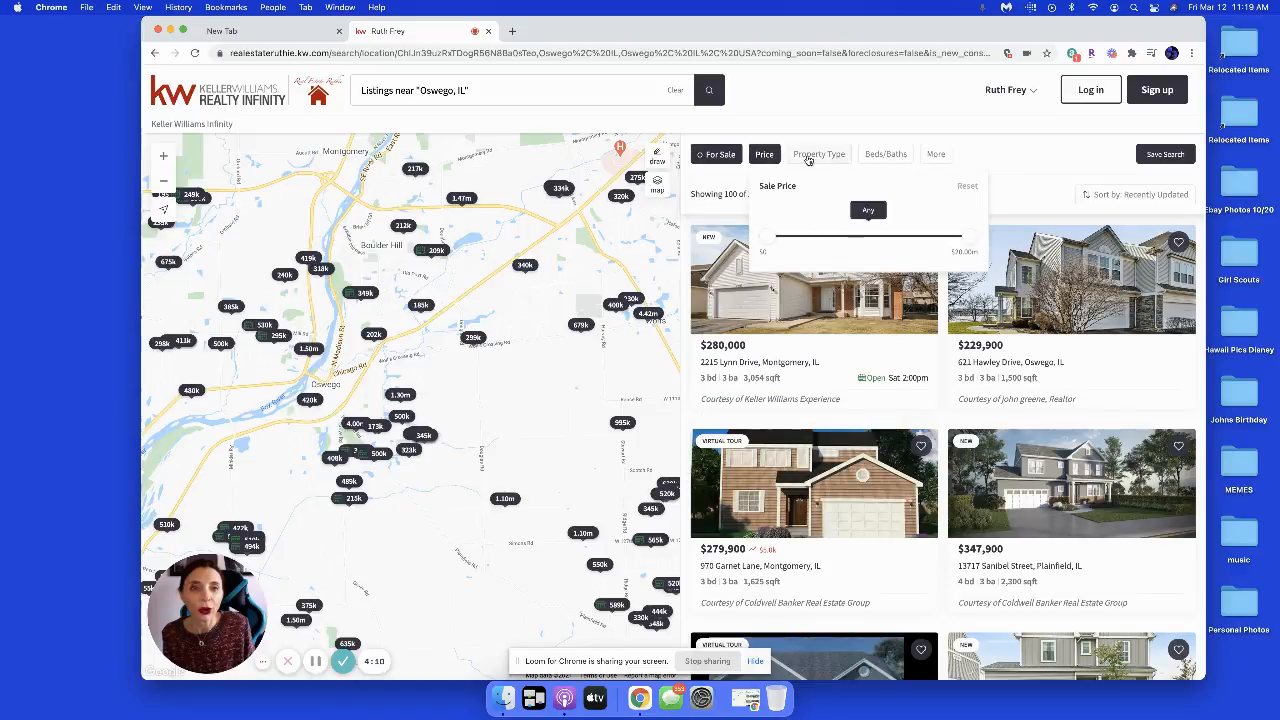
left_click(820, 154)
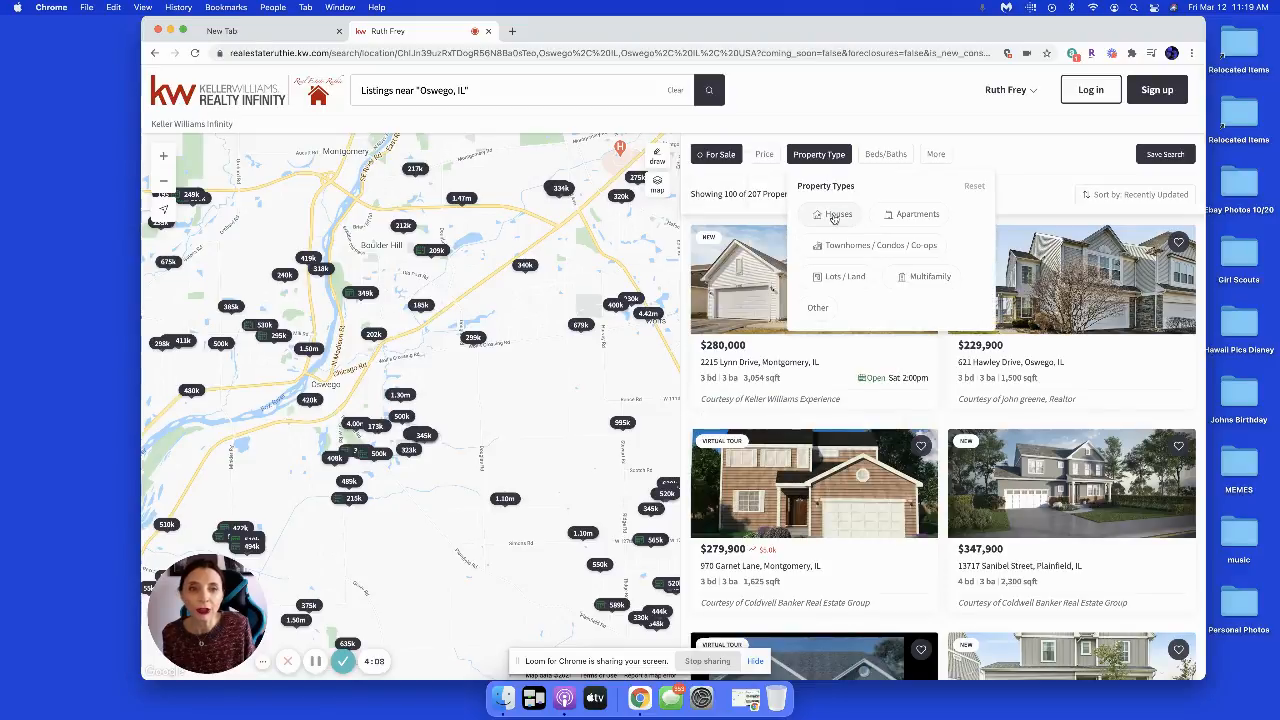
left_click(836, 214)
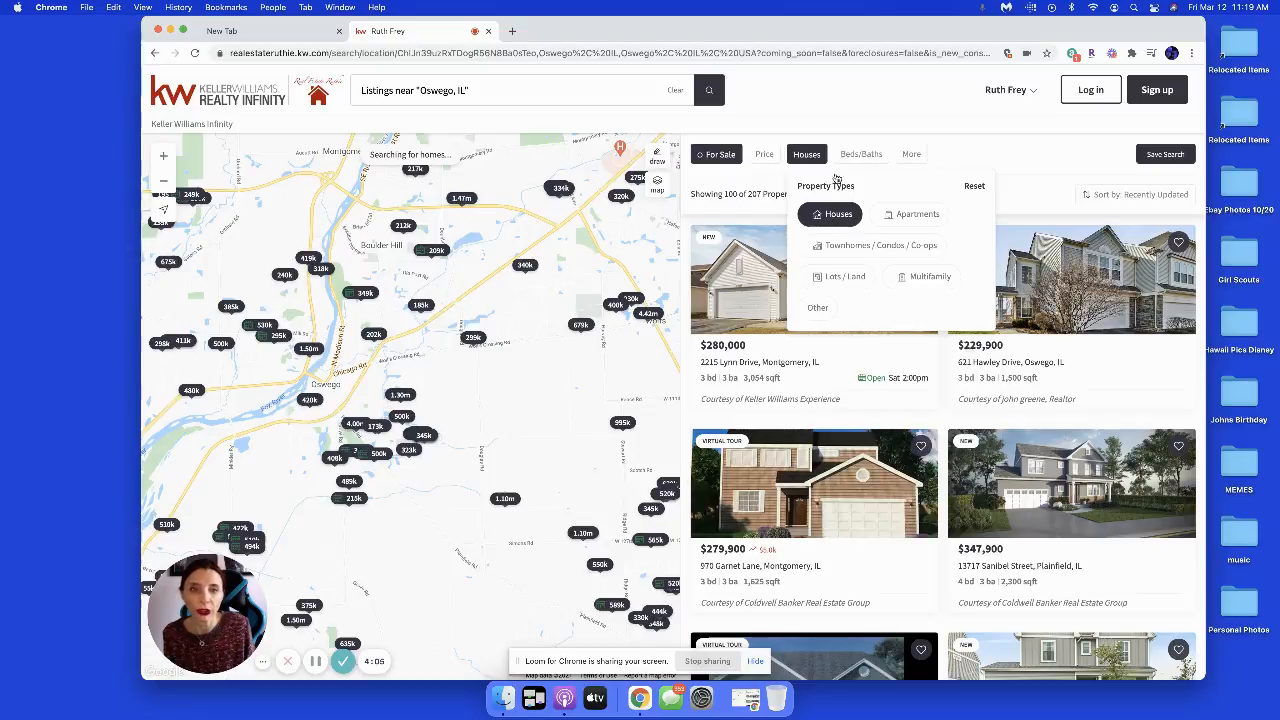
left_click(912, 152)
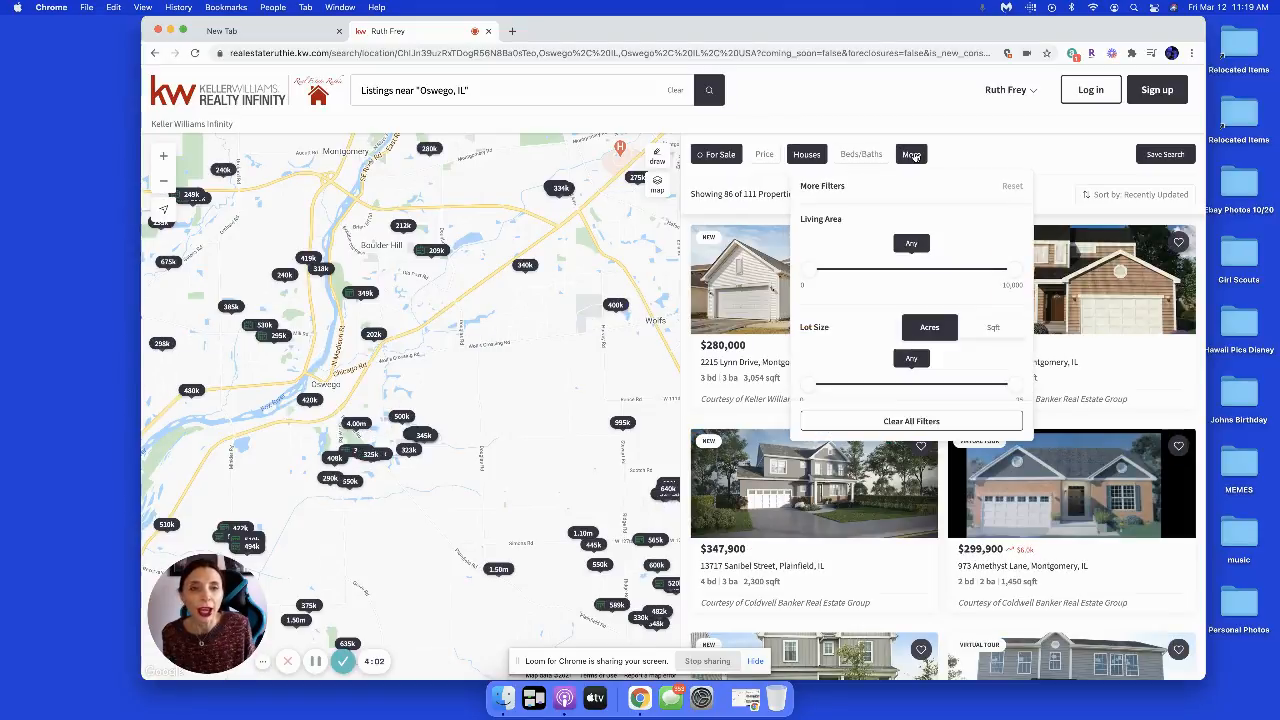
Turn on Open House Only so just 18 Oswego properties remain.
scroll("down", 3)
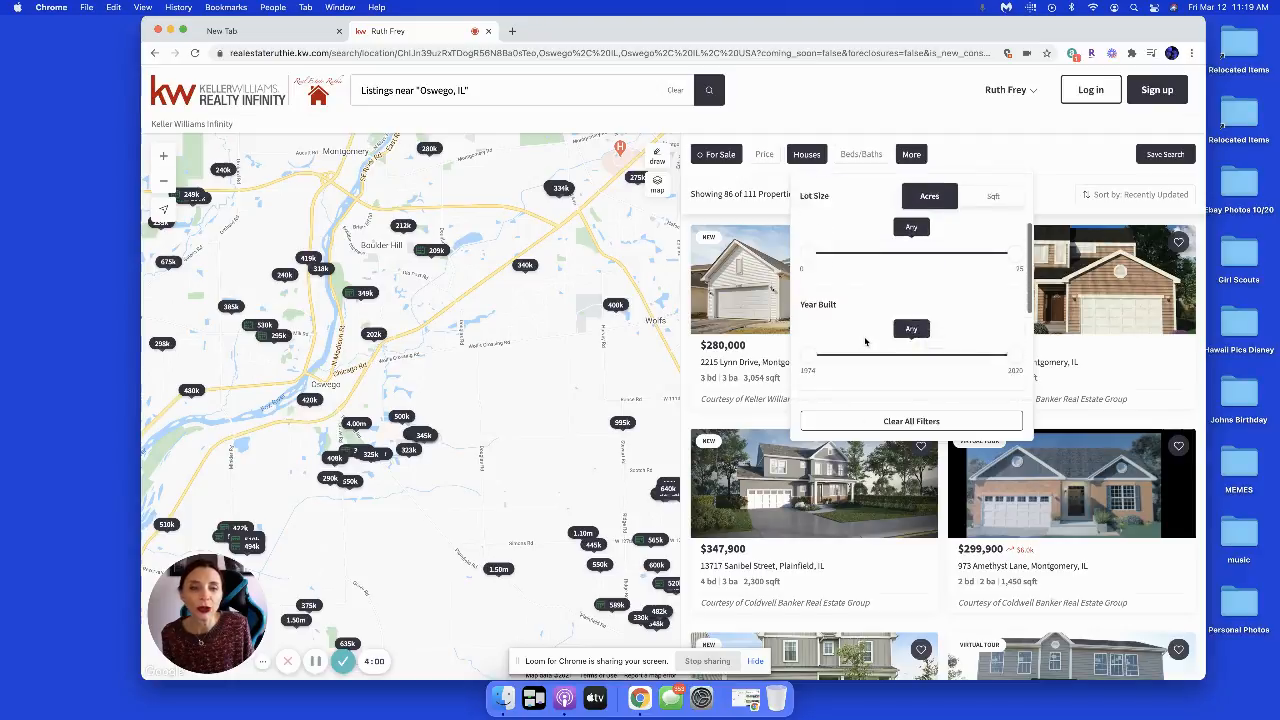
scroll("down", 3)
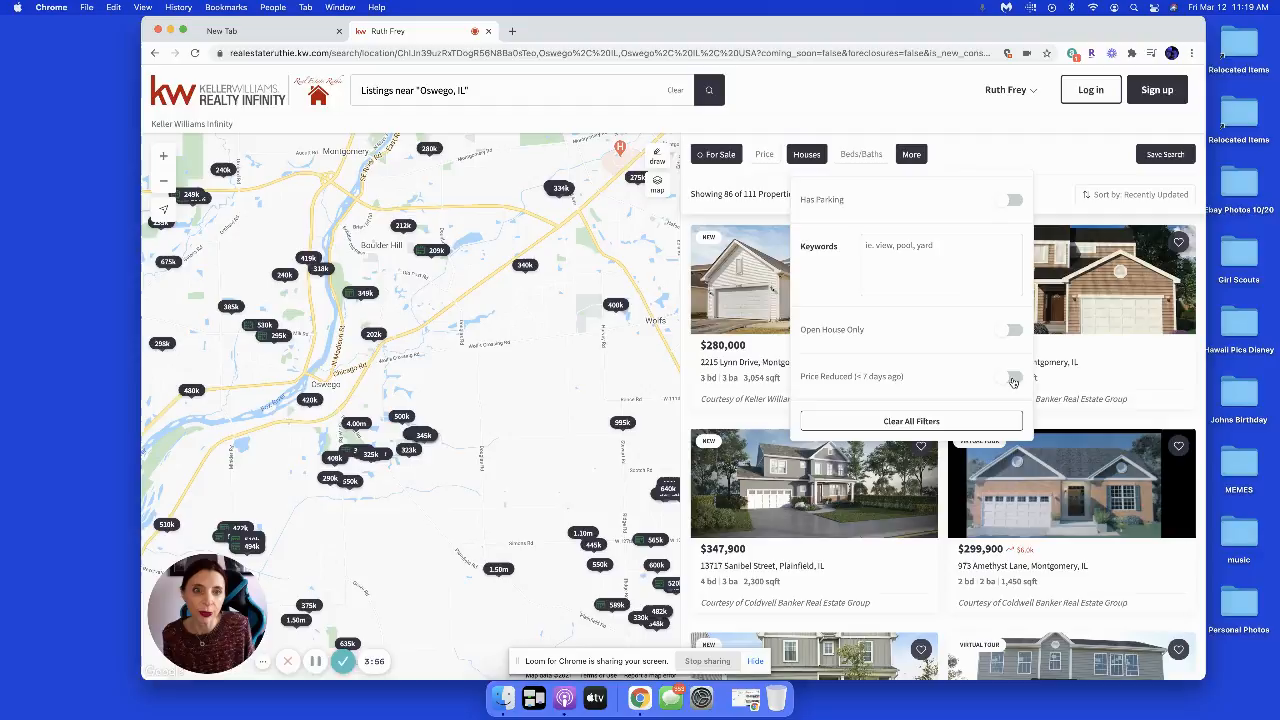
left_click(1008, 376)
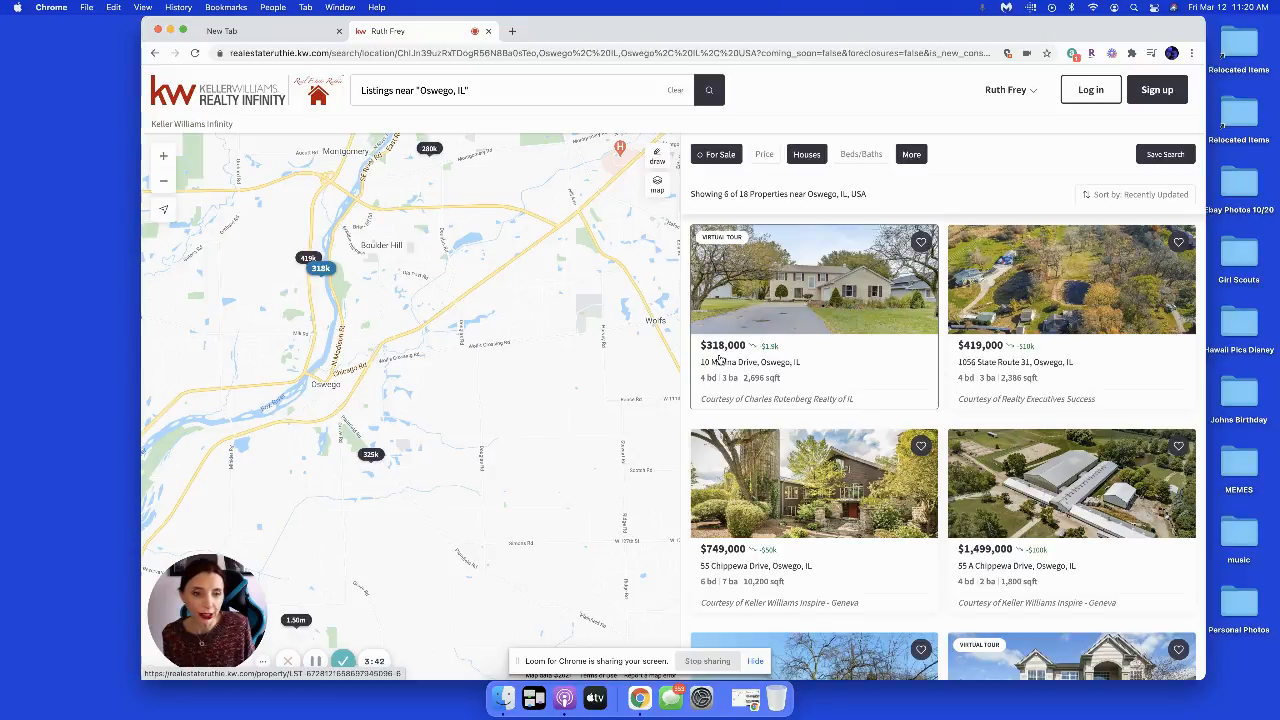
scroll("down", 3)
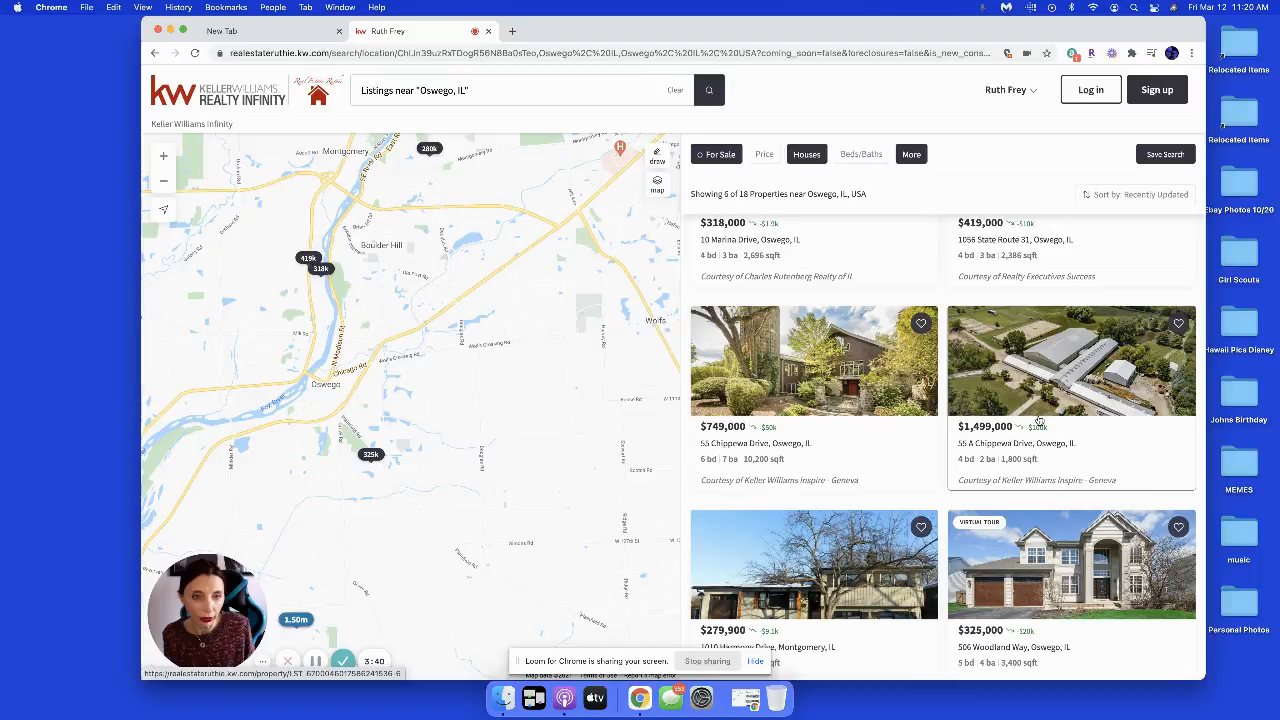
scroll("down", 3)
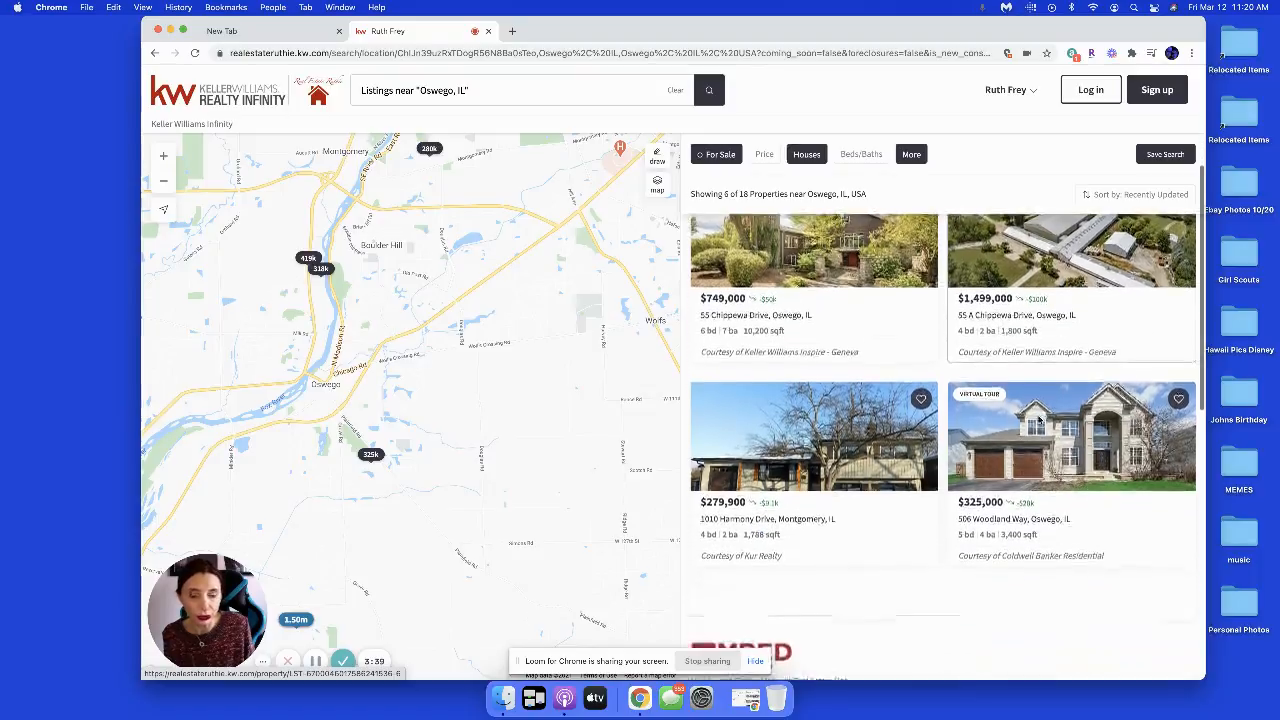
scroll("up", 3)
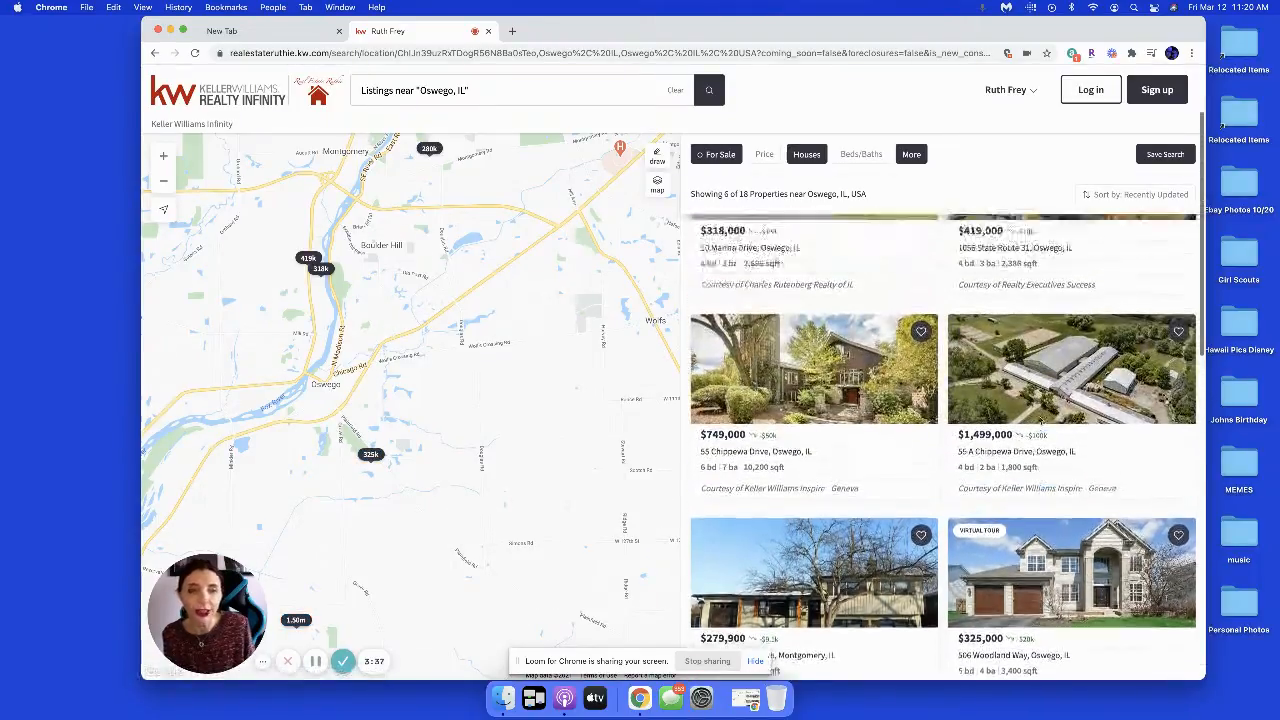
scroll("up", 3)
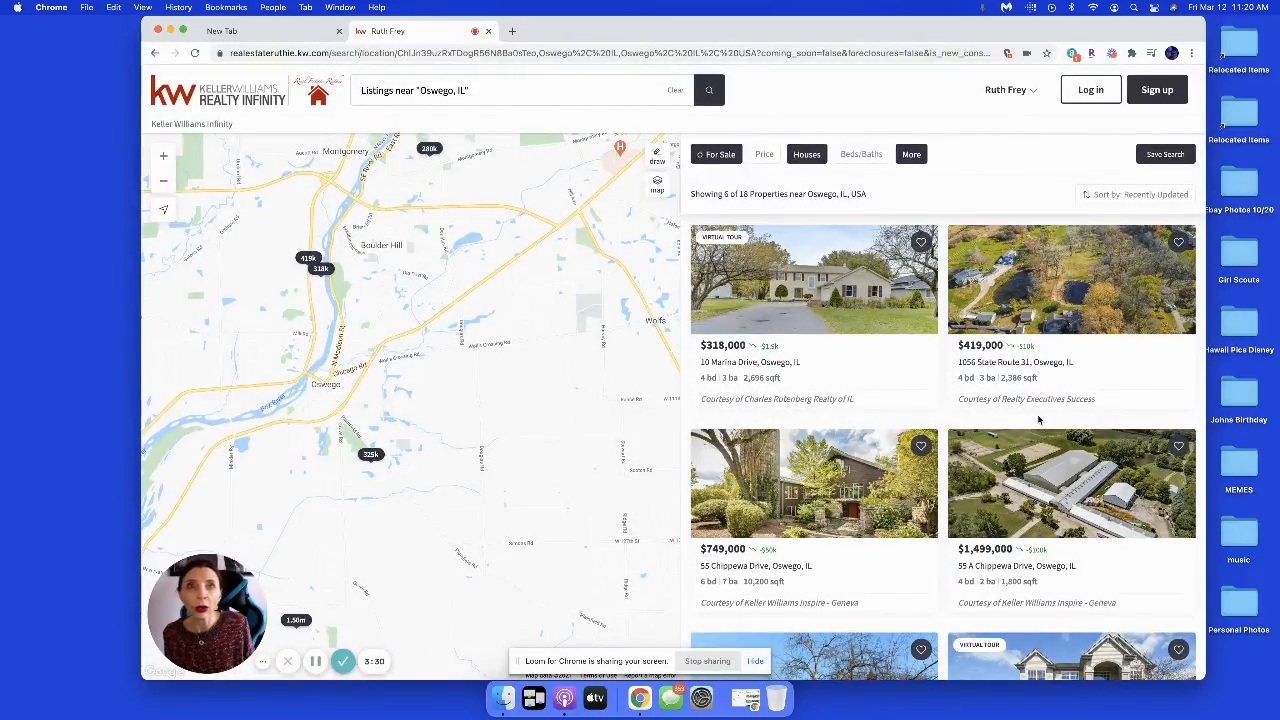
Drop Price Reduced (< 7 days ago), enable Open House Only, and apply, leaving 23 houses.
left_click(910, 154)
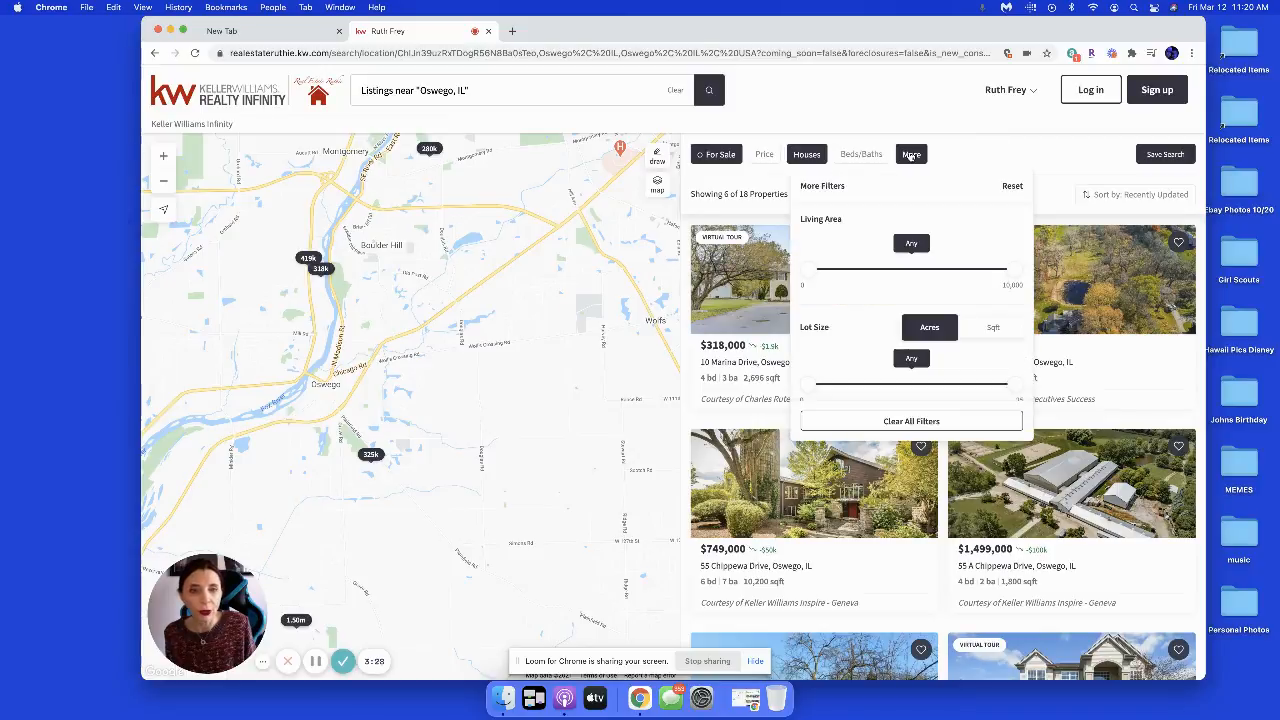
scroll("down", 3)
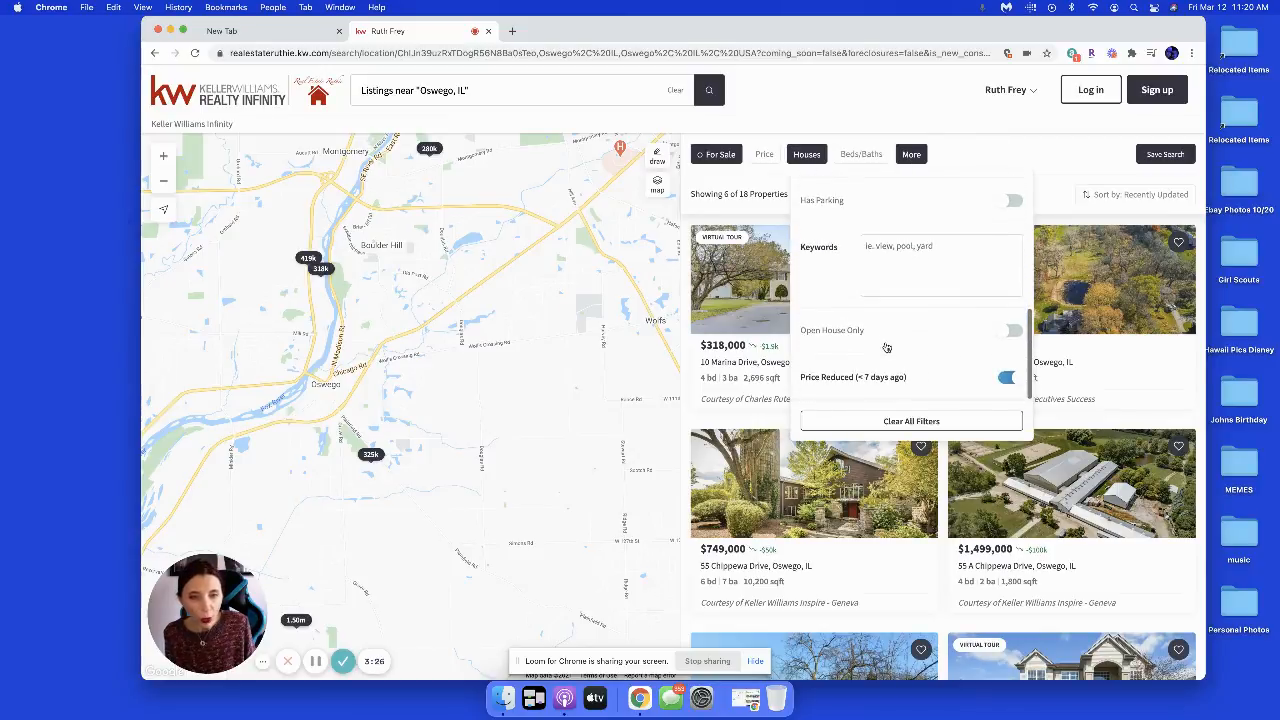
left_click(1008, 376)
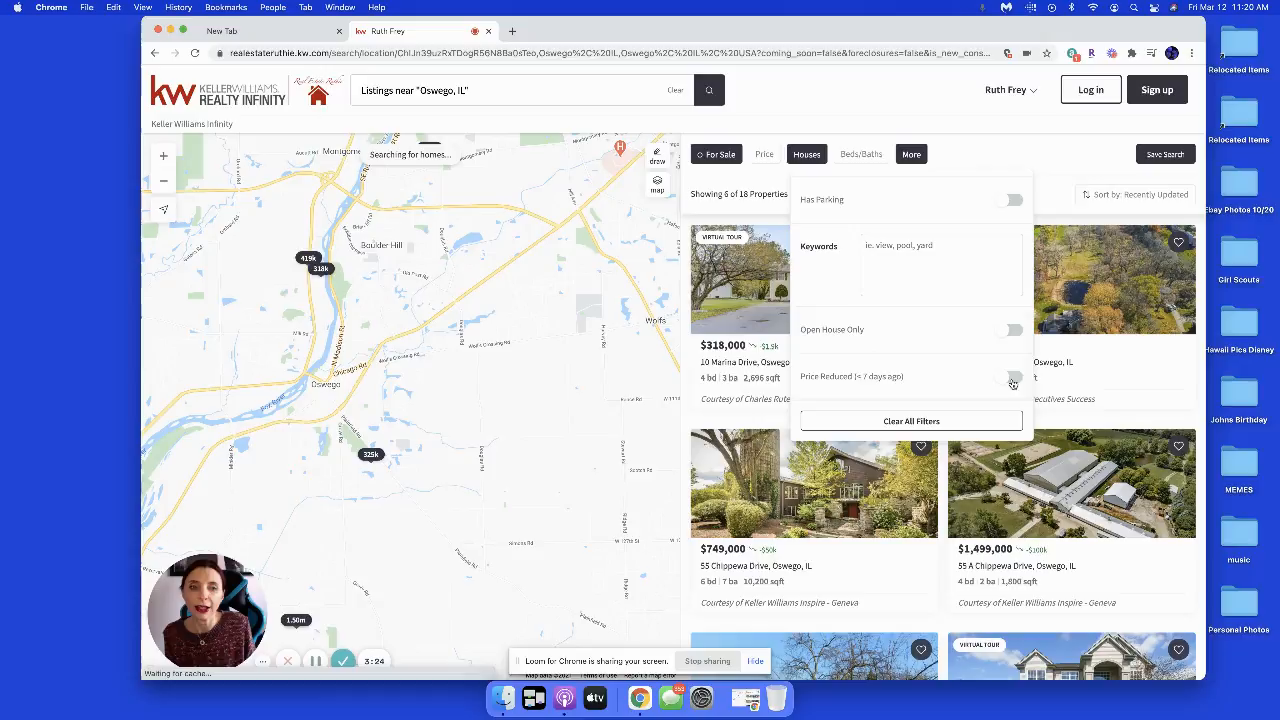
left_click(1008, 330)
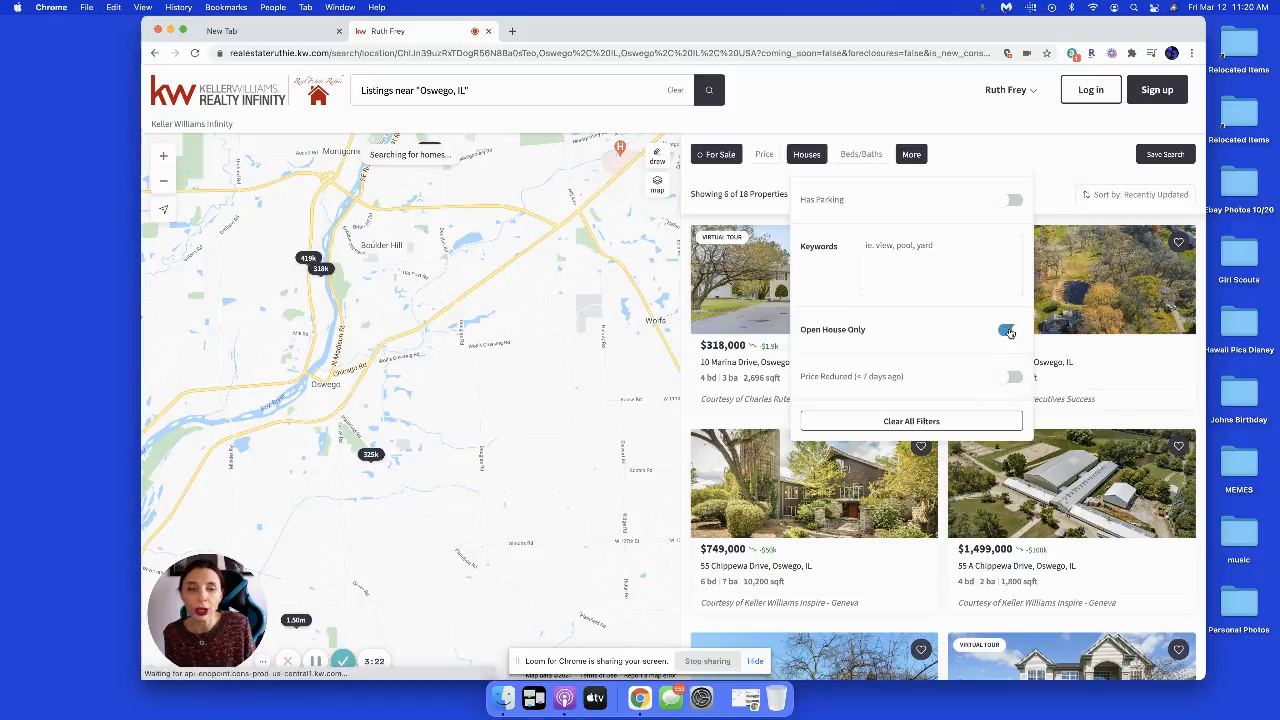
left_click(1008, 332)
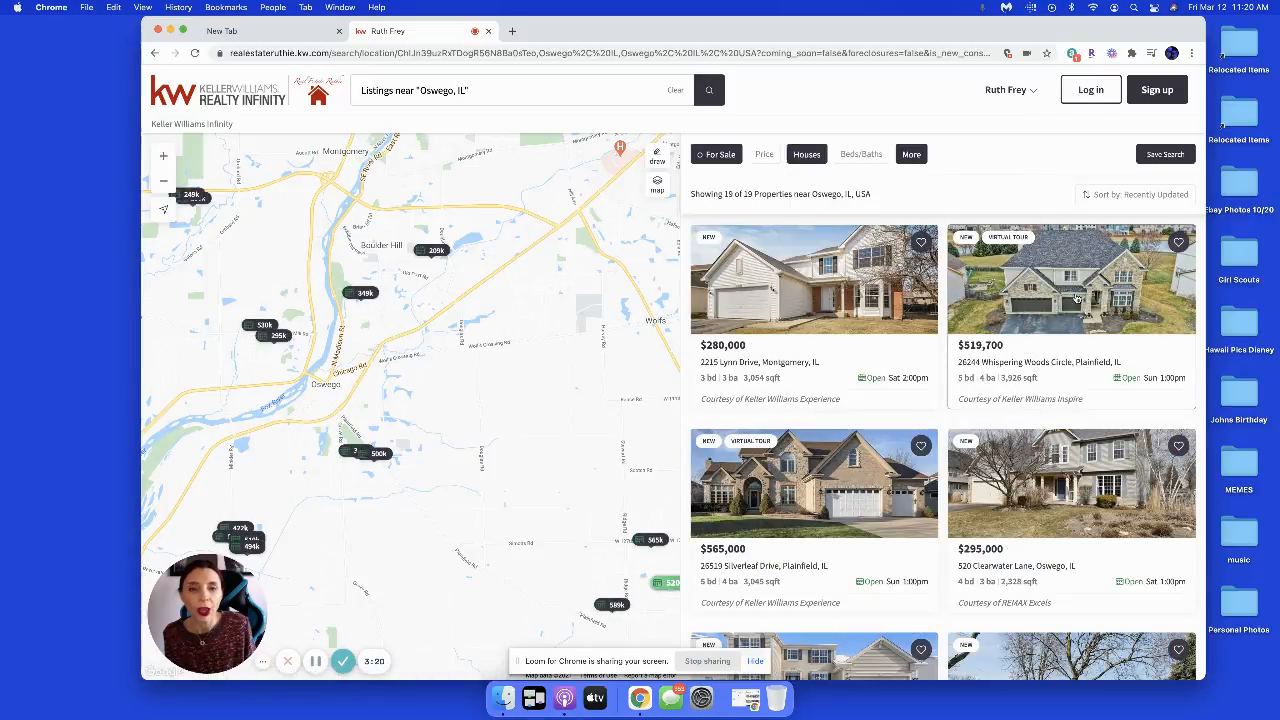
mouse_move(1006, 188)
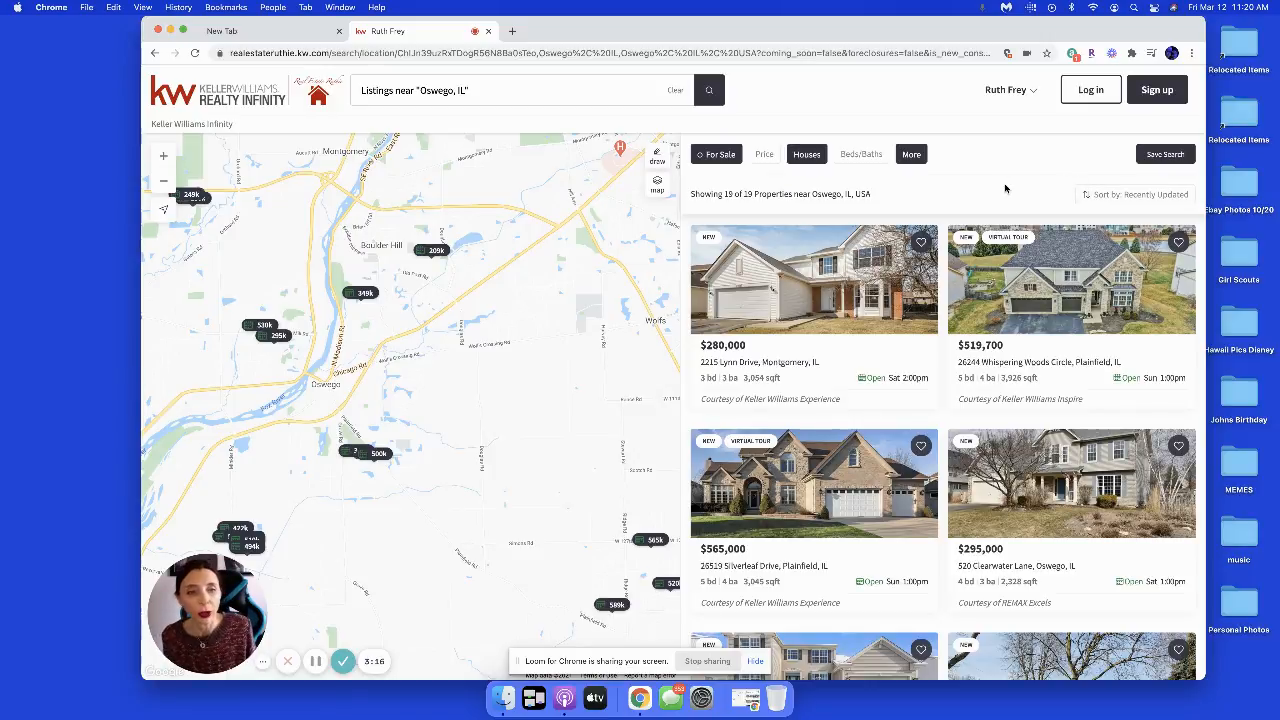
scroll("down", 3)
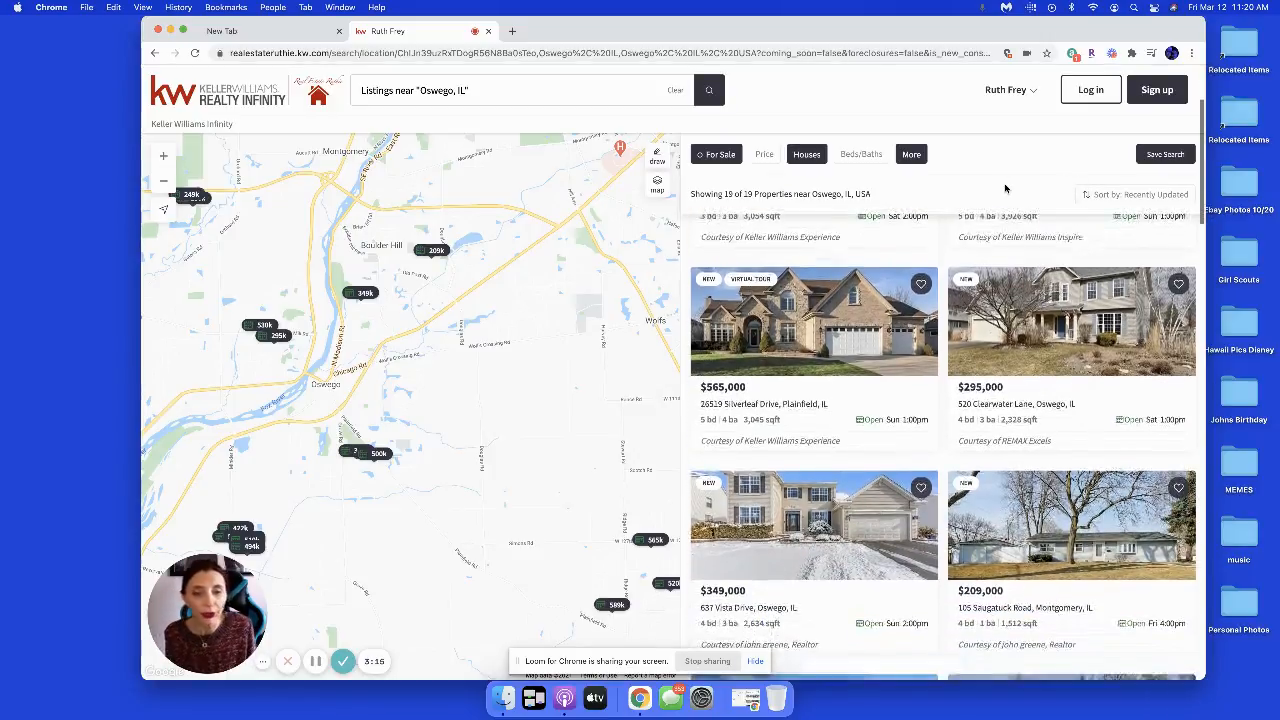
scroll("down", 3)
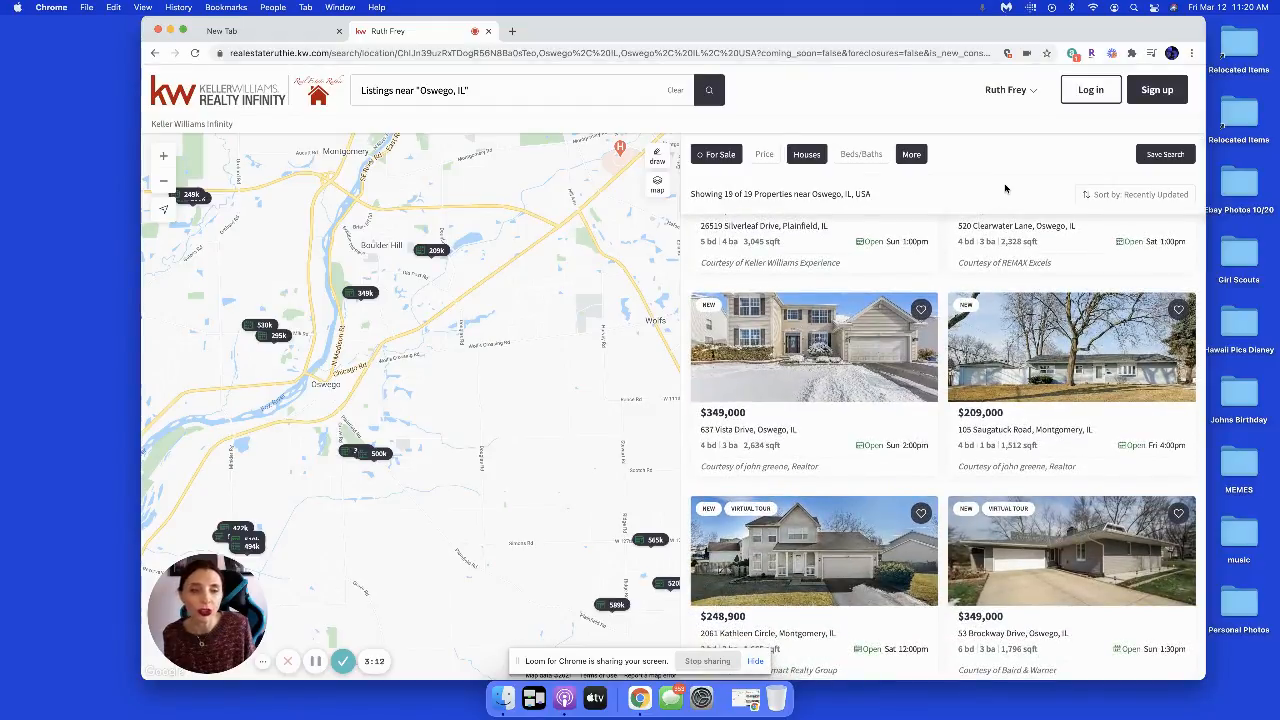
scroll("down", 3)
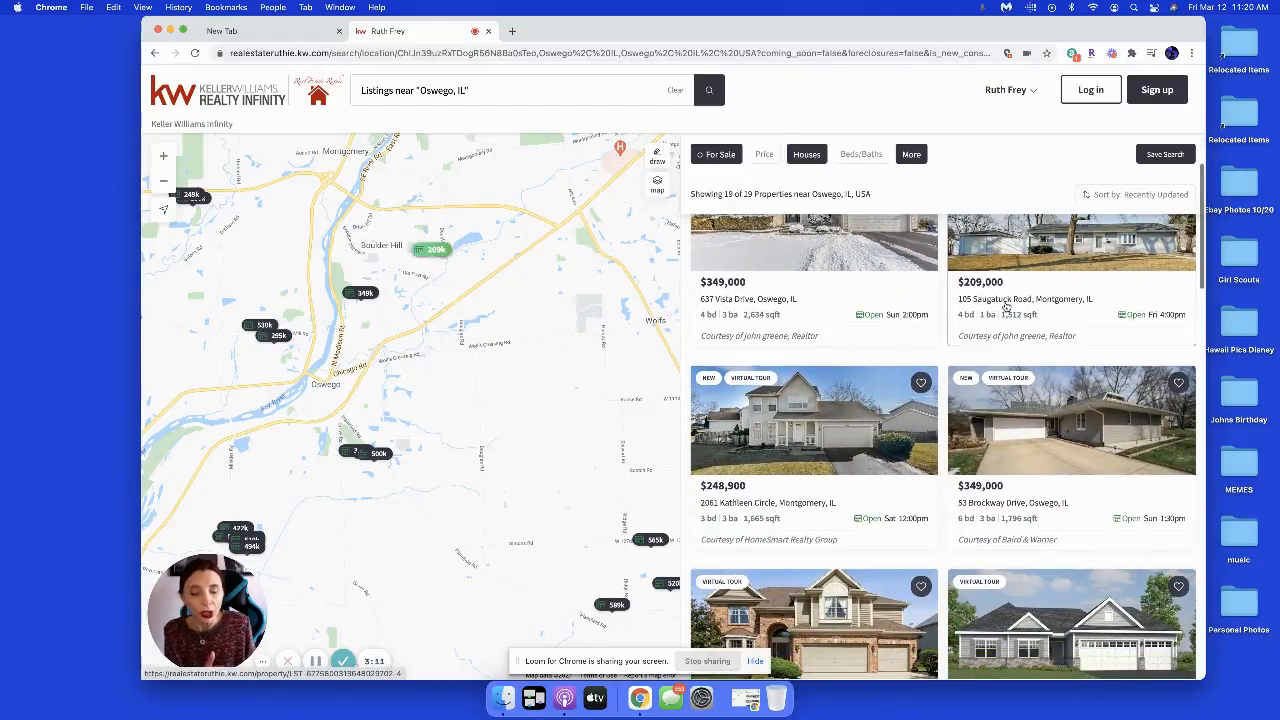
scroll("down", 3)
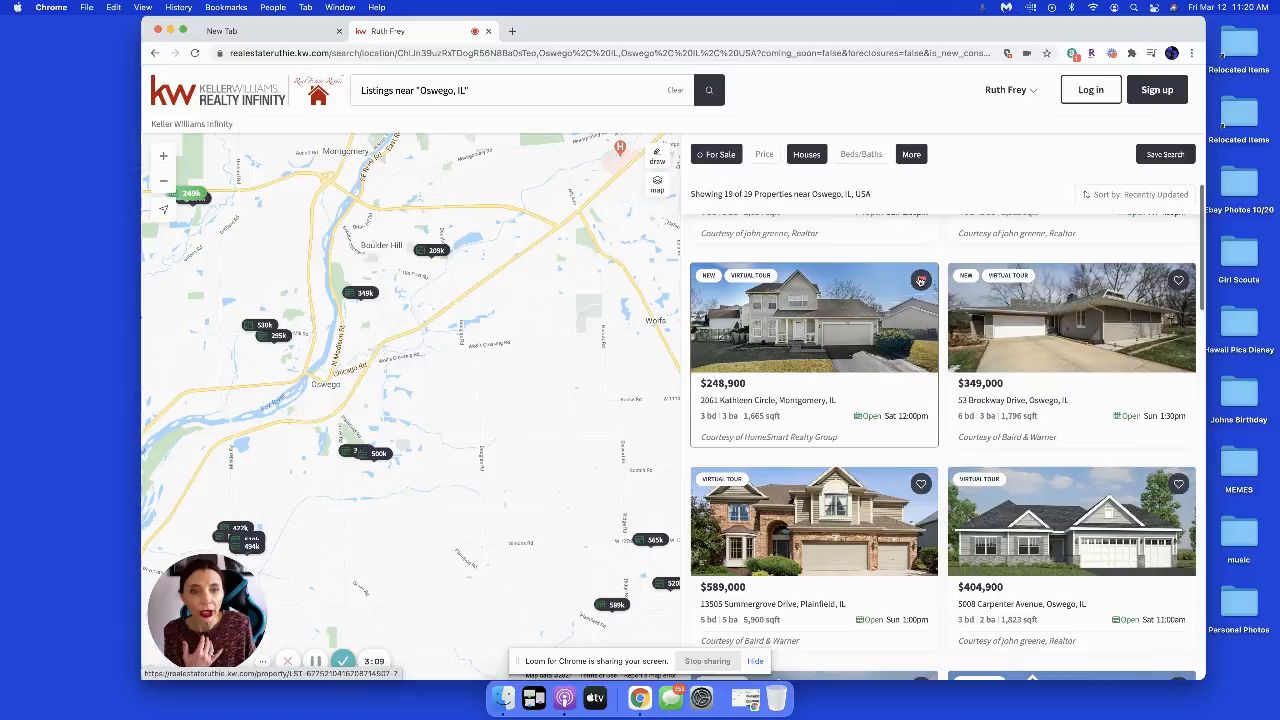
left_click(1178, 280)
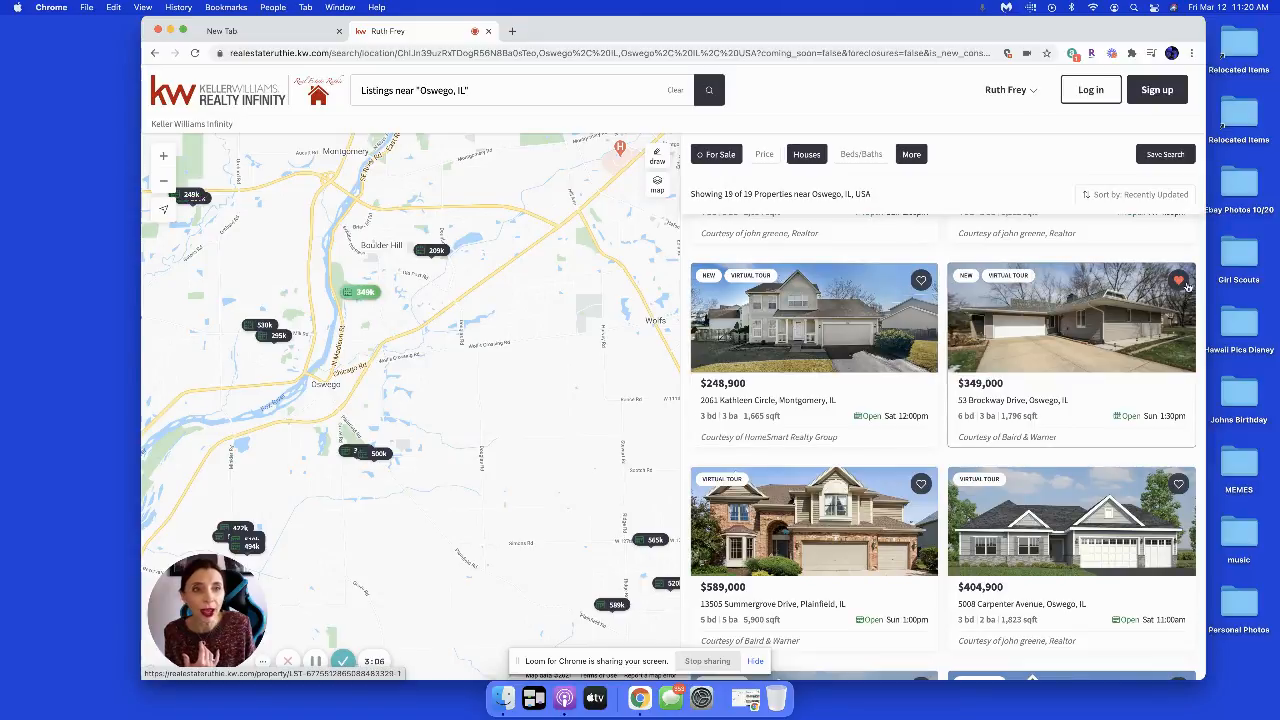
left_click(1178, 280)
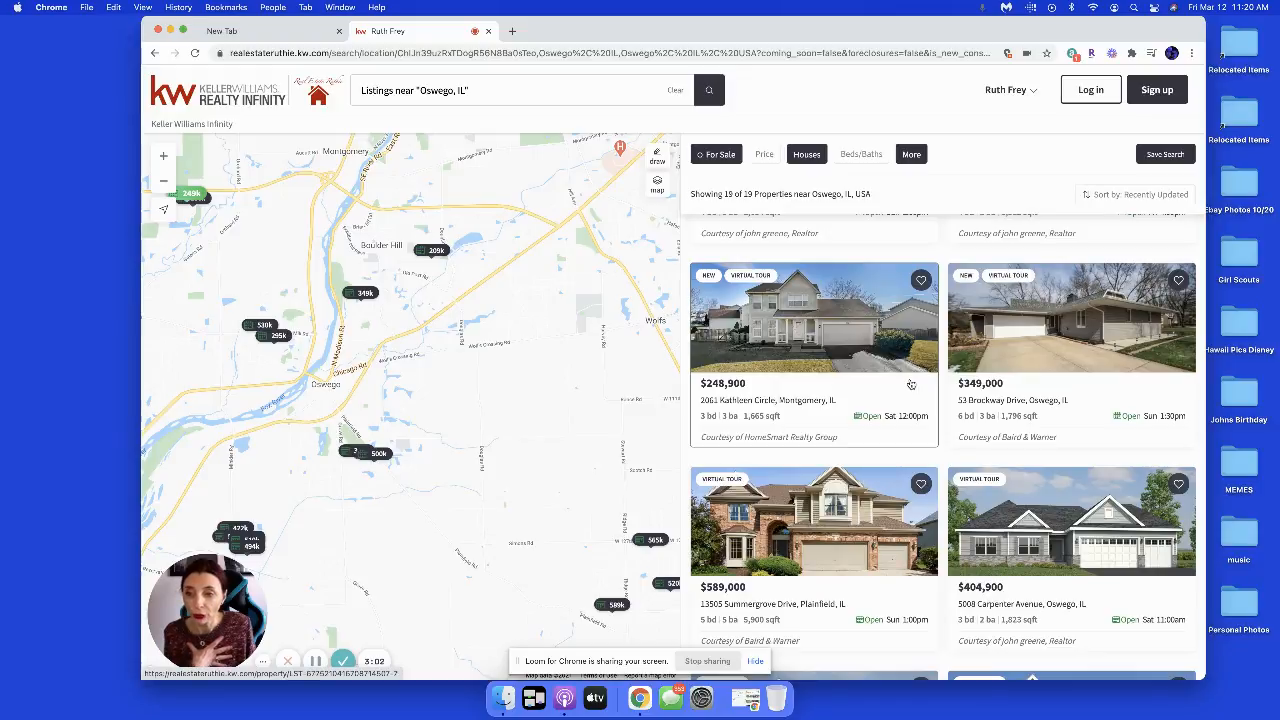
scroll("down", 3)
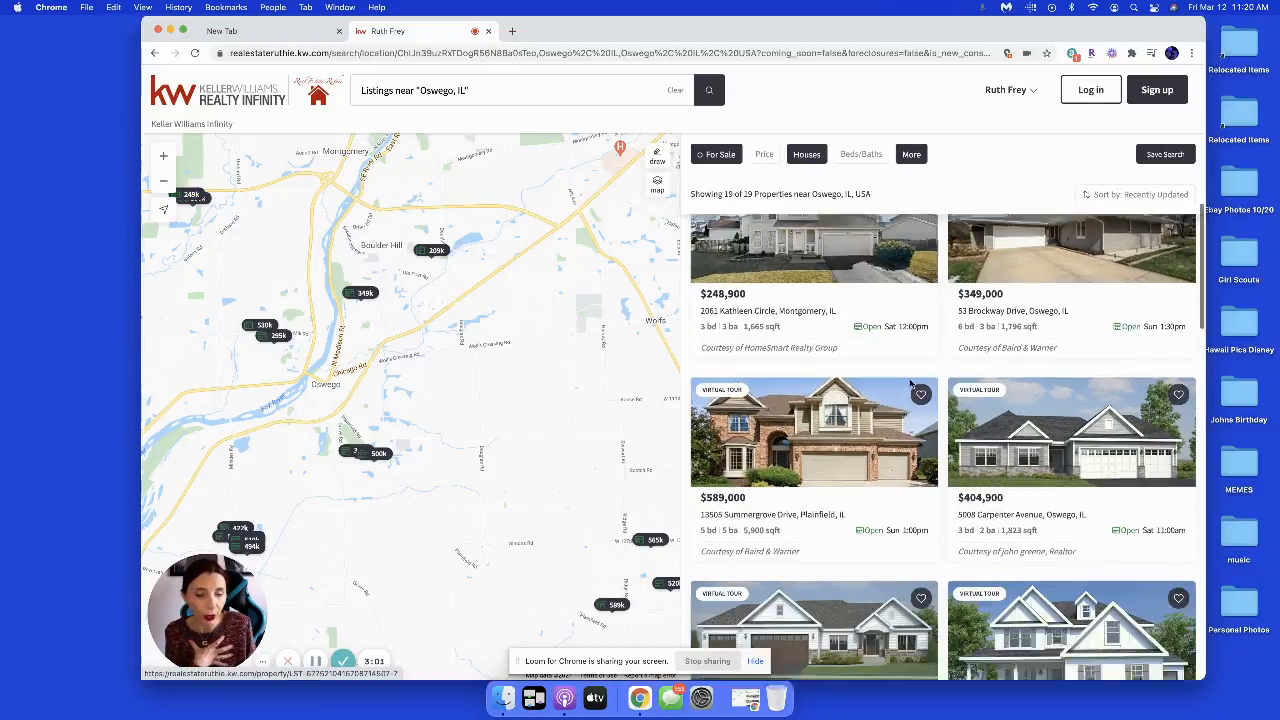
scroll("down", 3)
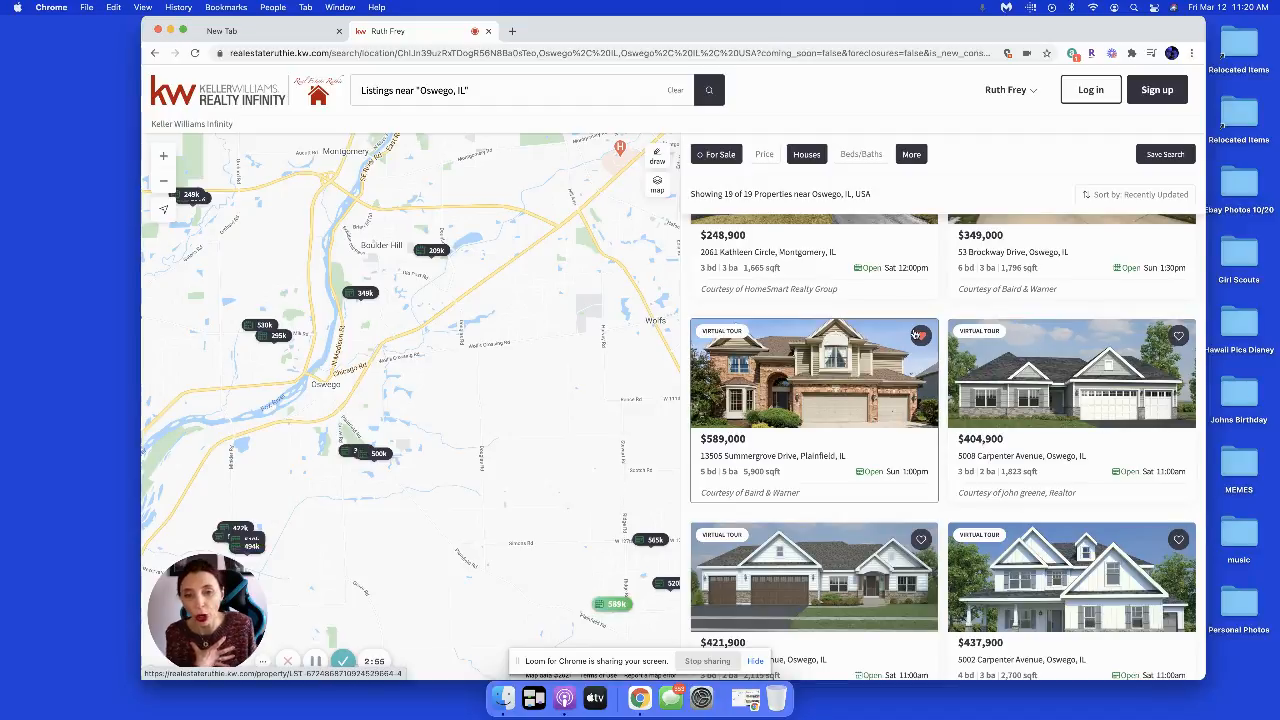
scroll("up", 3)
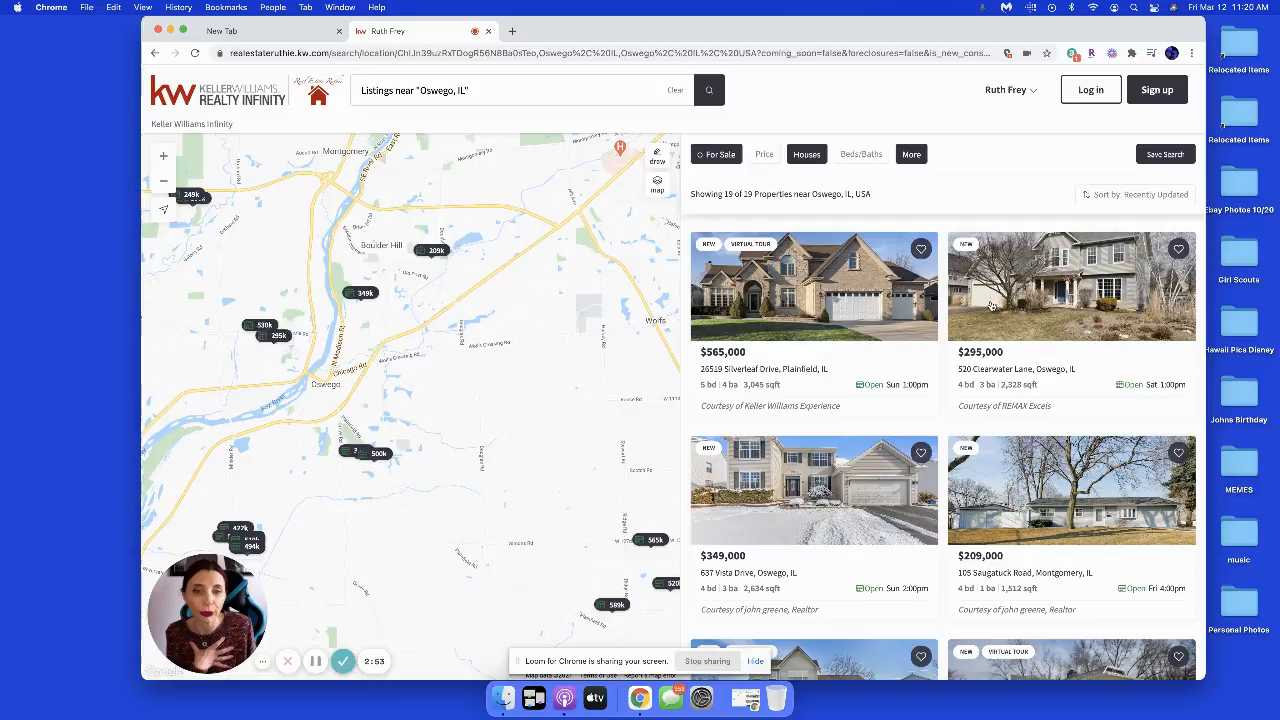
scroll("up", 3)
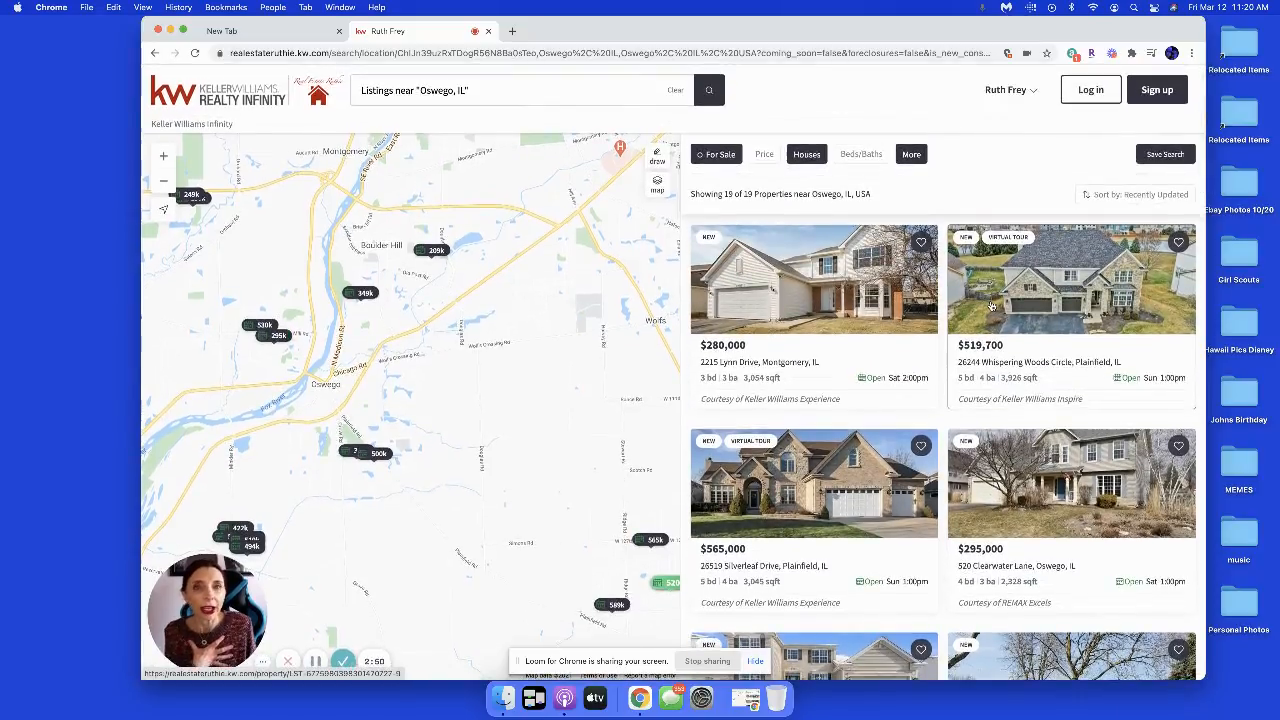